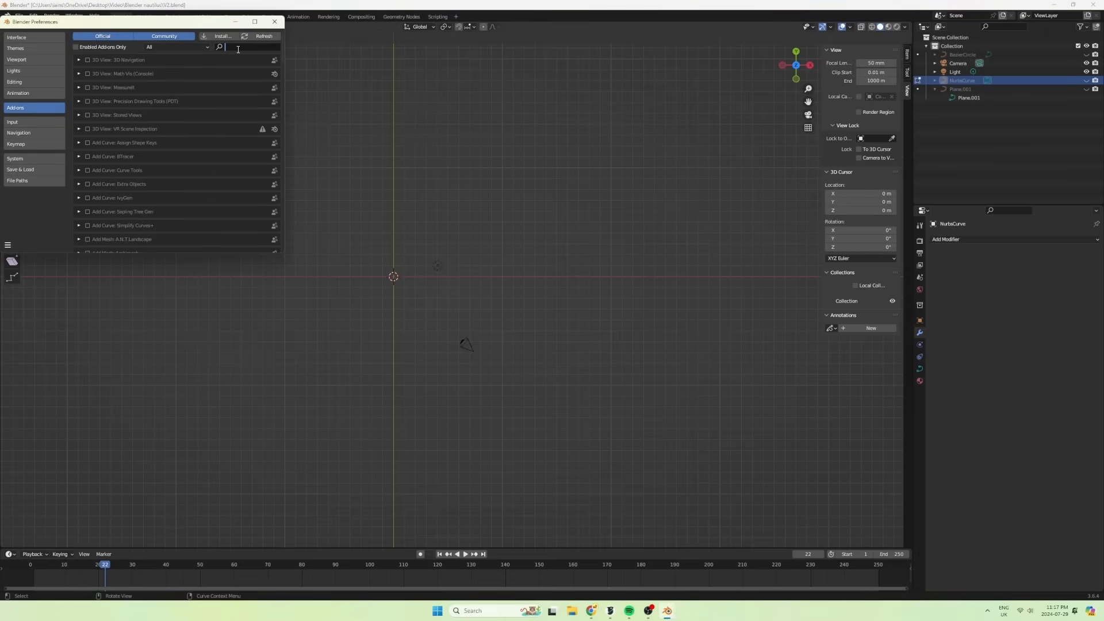
Search the add-ons for 'add curve' and tick Add Curve: Extra Objects
text(add curve)
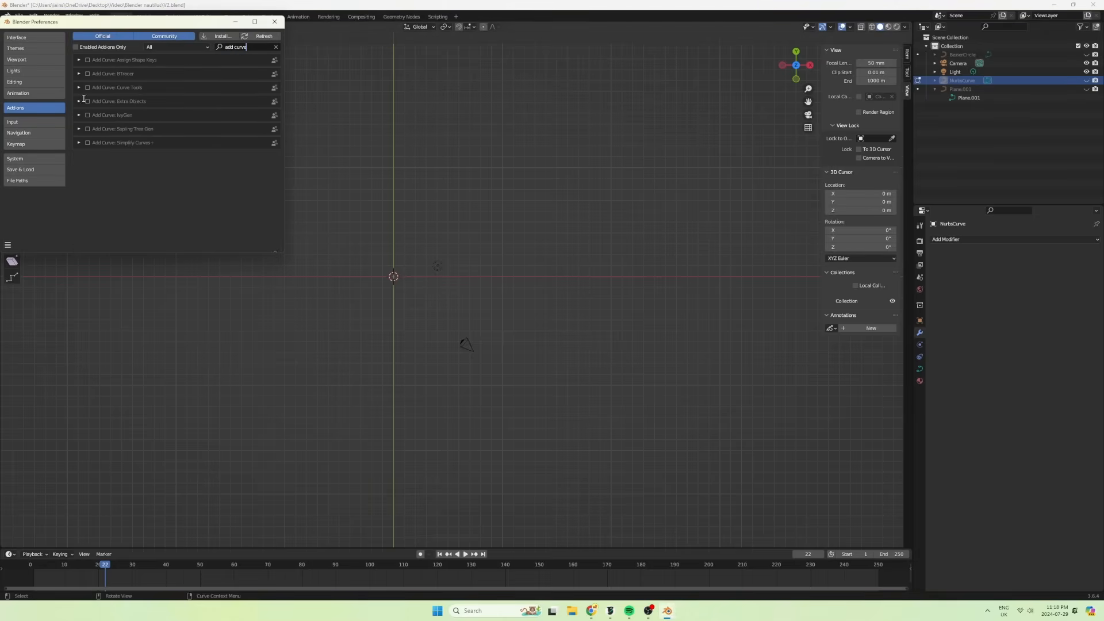
click(87, 101)
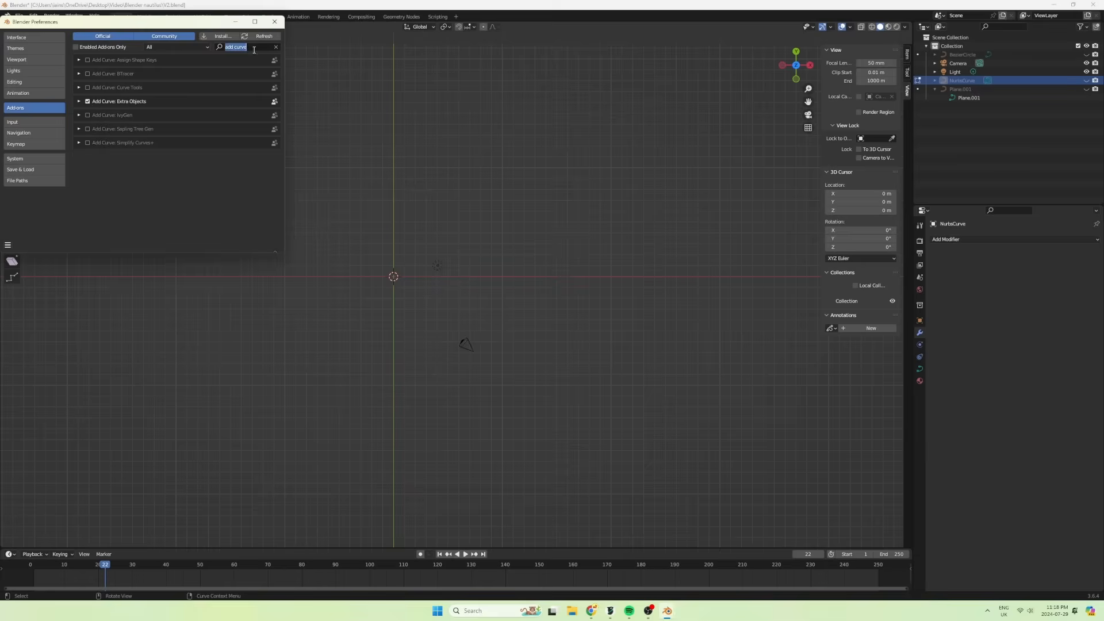
text(extr)
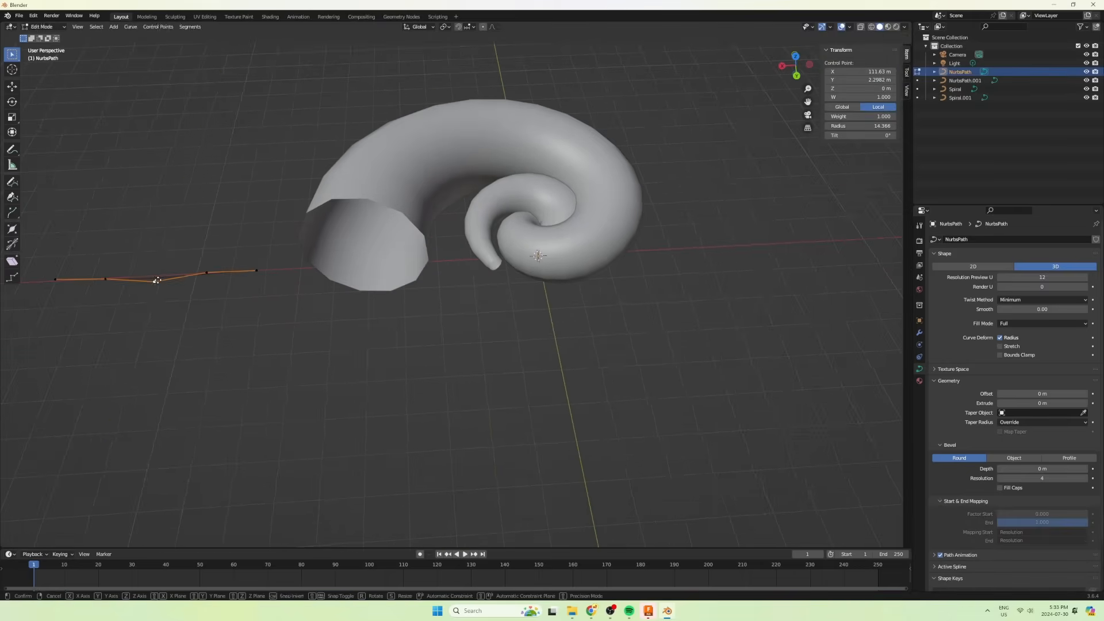
Drag a NurbsPath control point to adjust the taper of the bevelled spiral
drag(155, 280, 271, 196)
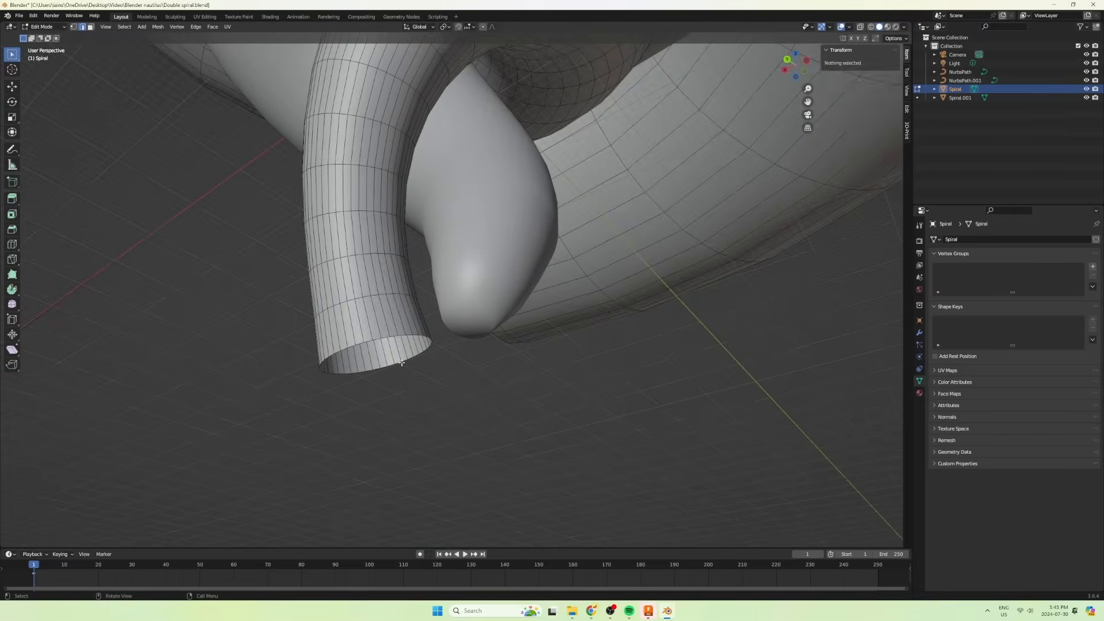
Leave Edit Mode on the Spiral mesh back to Object Mode
key(Tab)
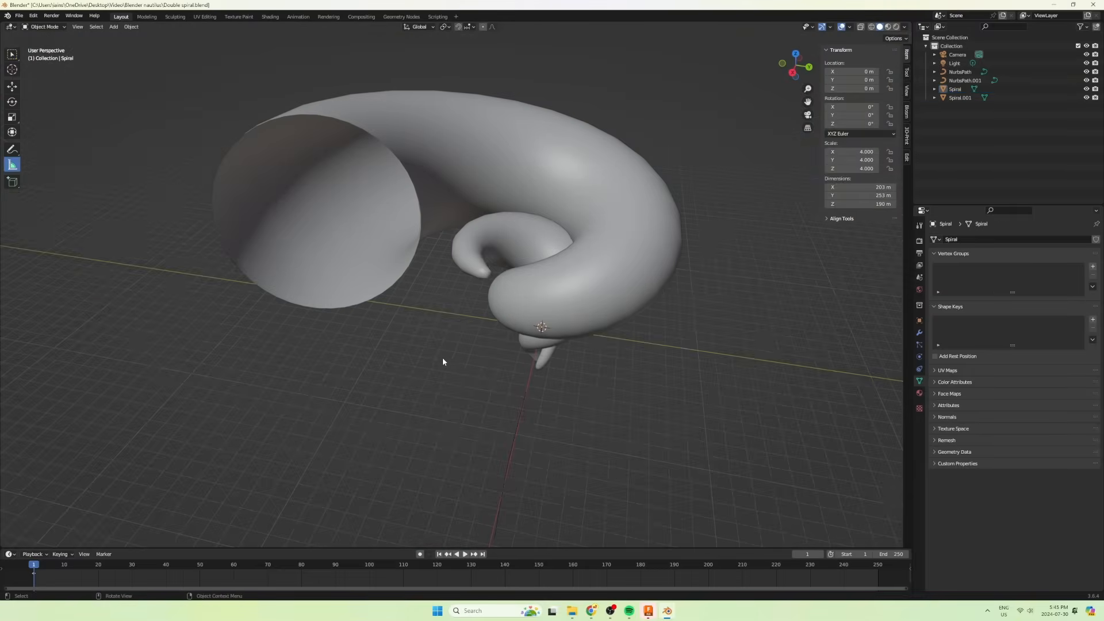